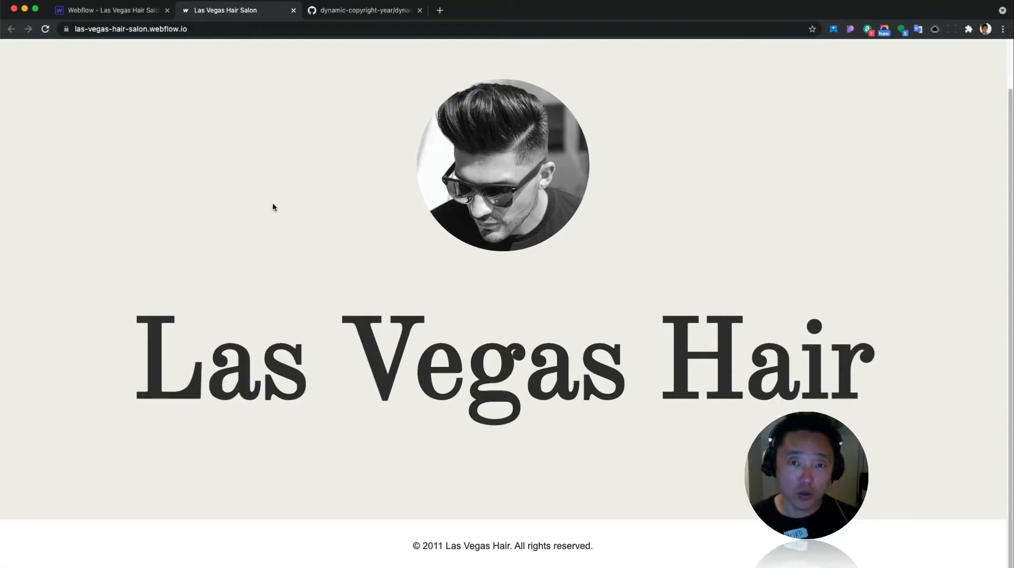
{"action": "mouse_move", "coordinate": [431, 496]}
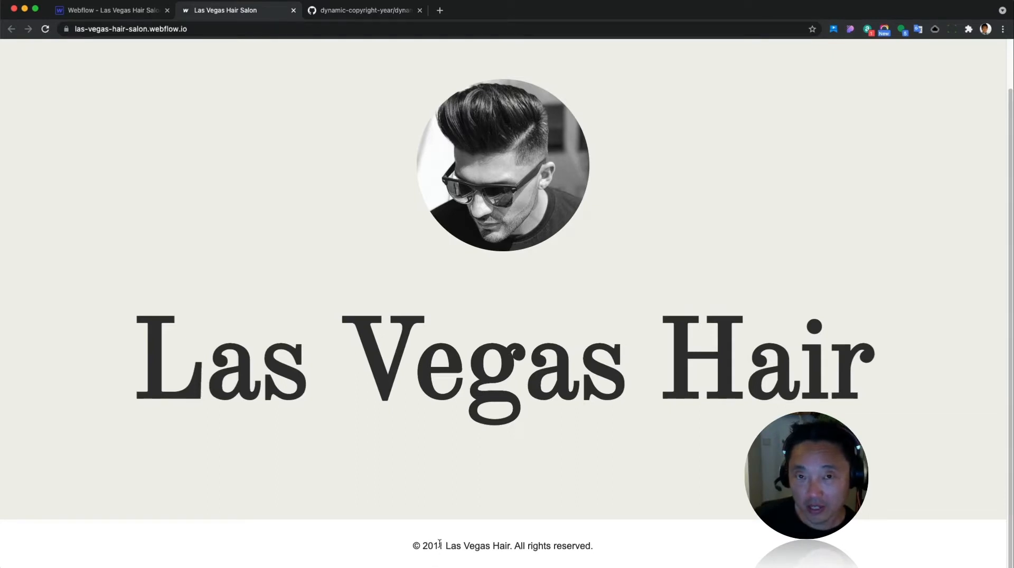
{"action": "mouse_move", "coordinate": [452, 528]}
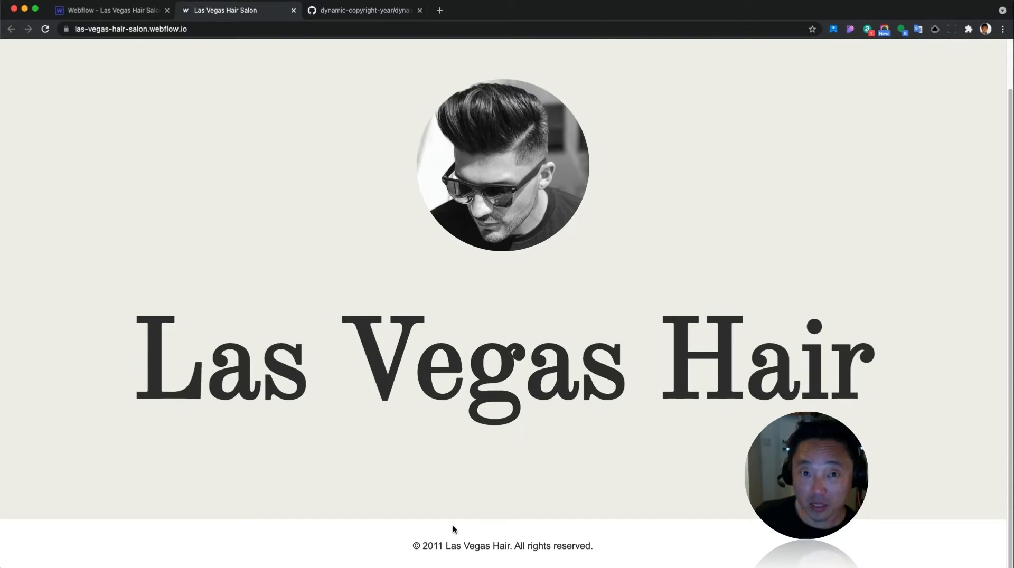
{"action": "mouse_move", "coordinate": [421, 525]}
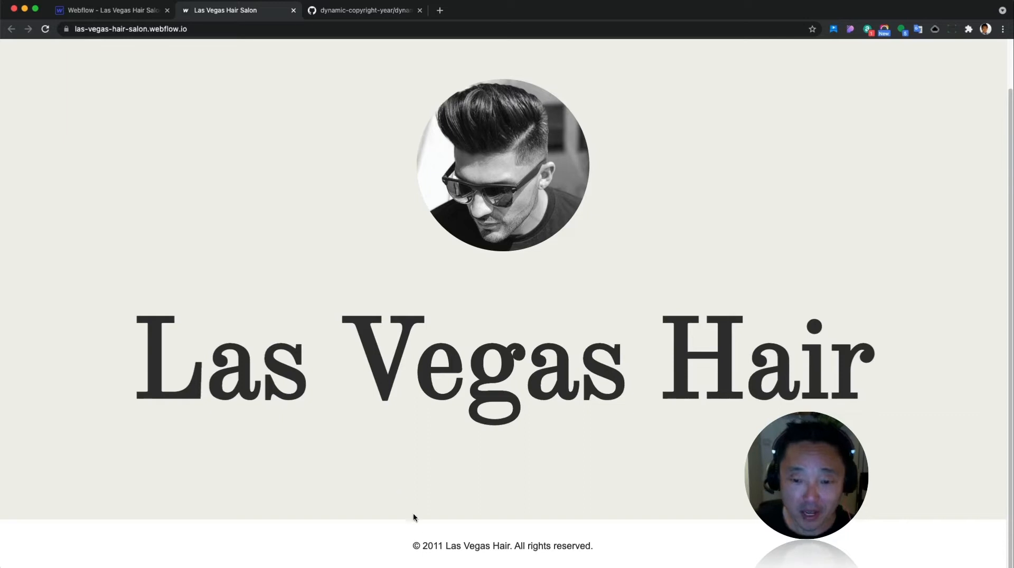
{"action": "mouse_move", "coordinate": [430, 522]}
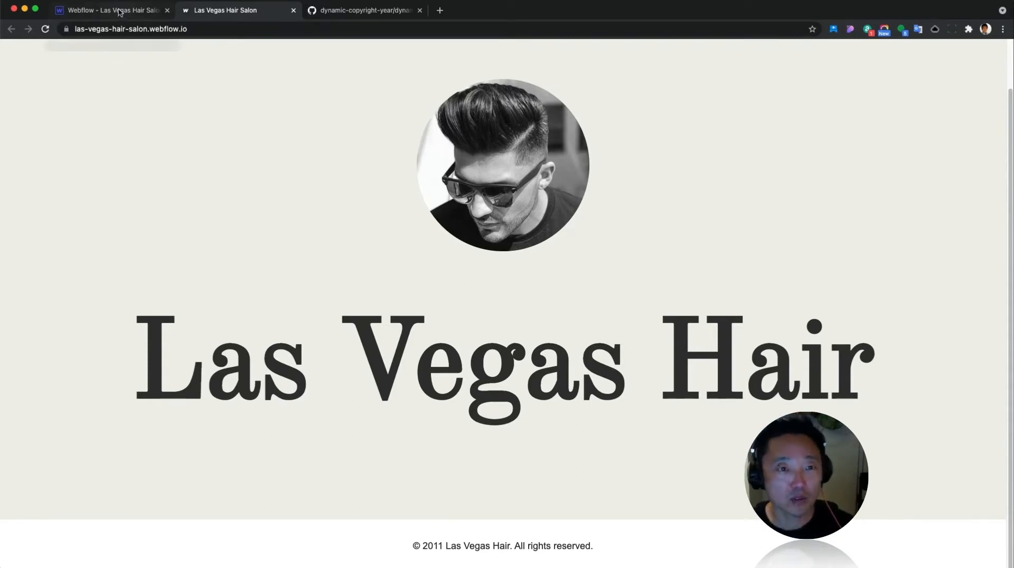
- Bring up the hair salon site in the Designer and select footer-container in the Navigator
{"action": "left_click", "coordinate": [110, 9]}
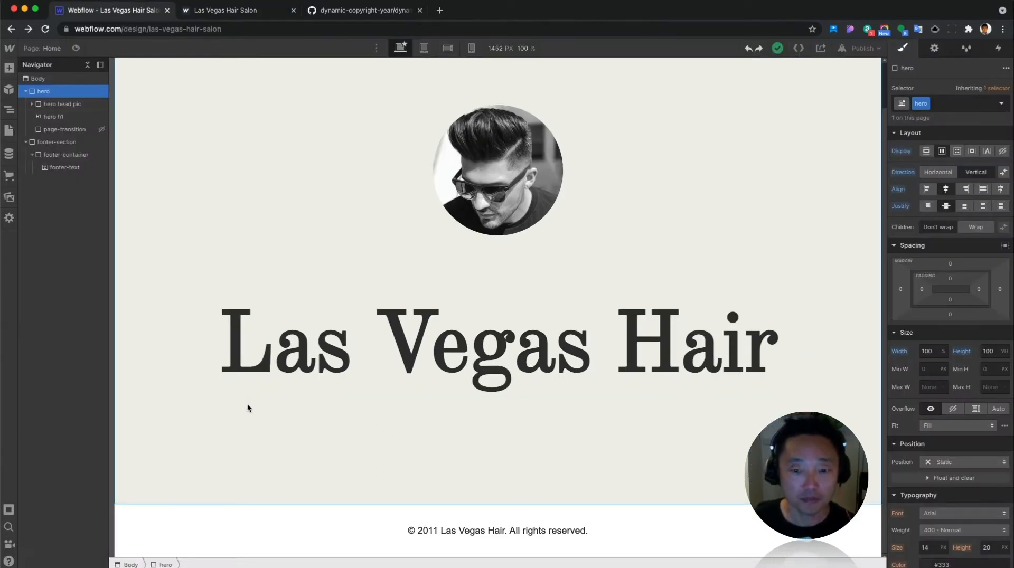
{"action": "mouse_move", "coordinate": [110, 201]}
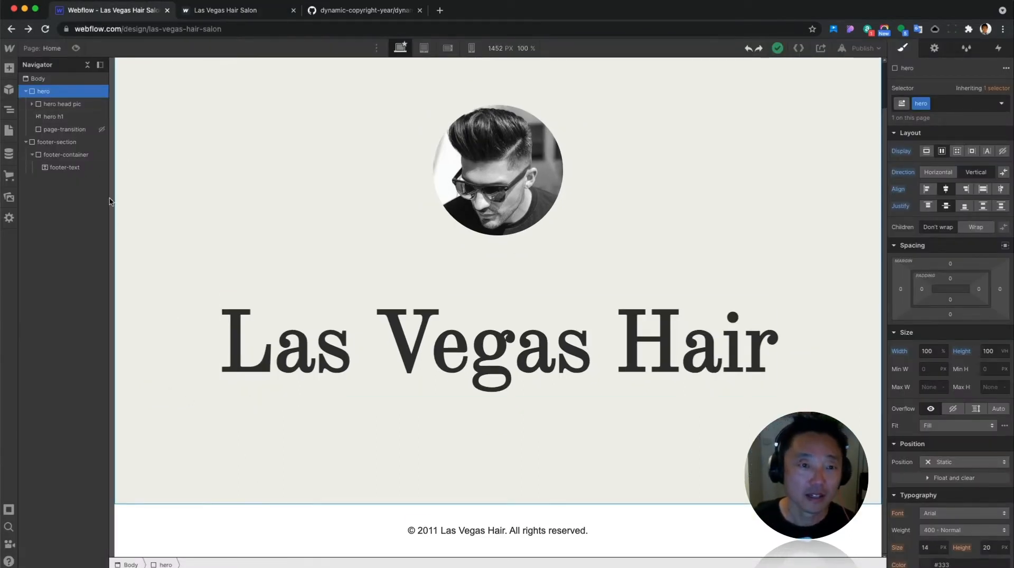
{"action": "left_click", "coordinate": [66, 154]}
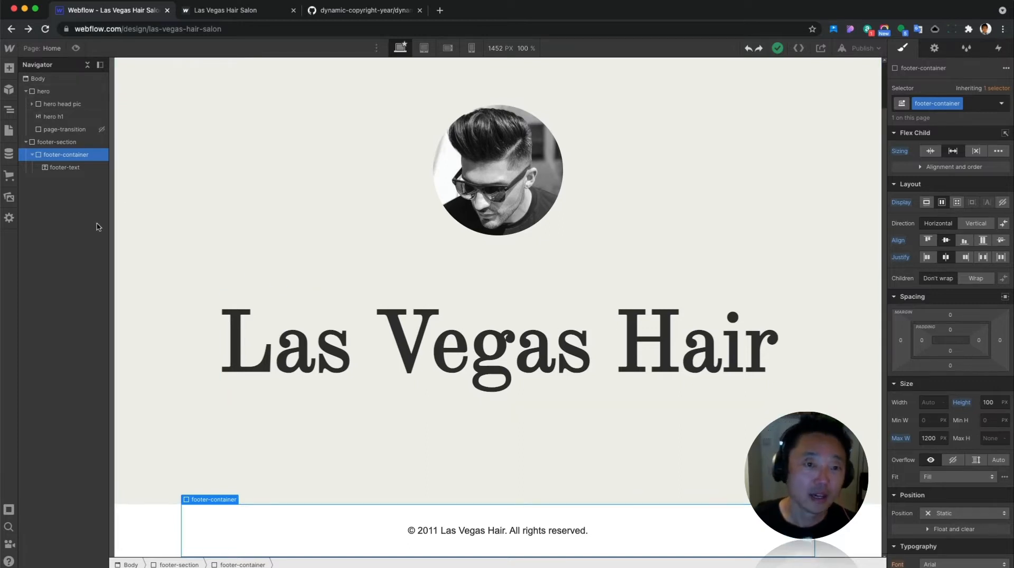
{"action": "mouse_move", "coordinate": [393, 536]}
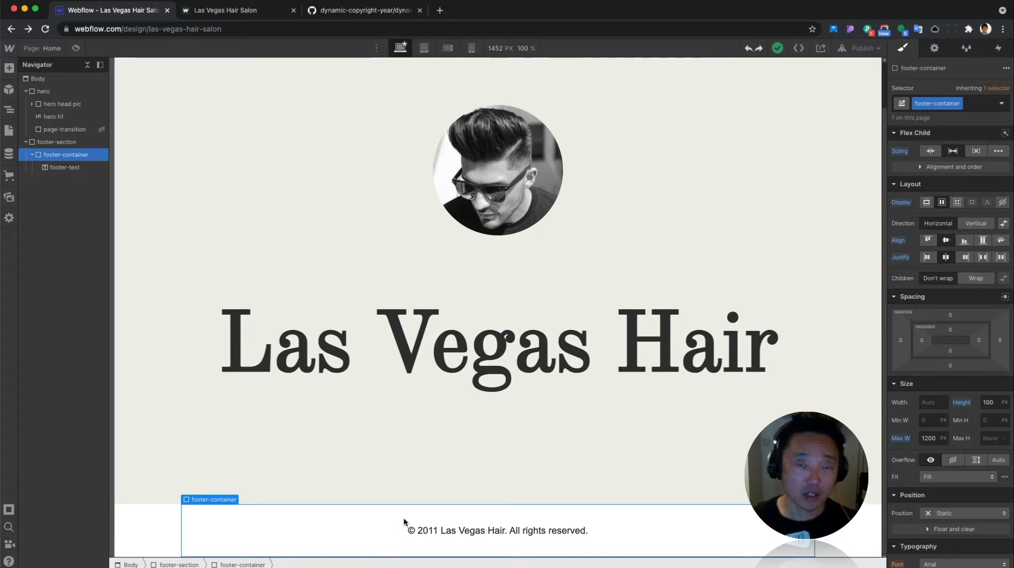
{"action": "mouse_move", "coordinate": [72, 204]}
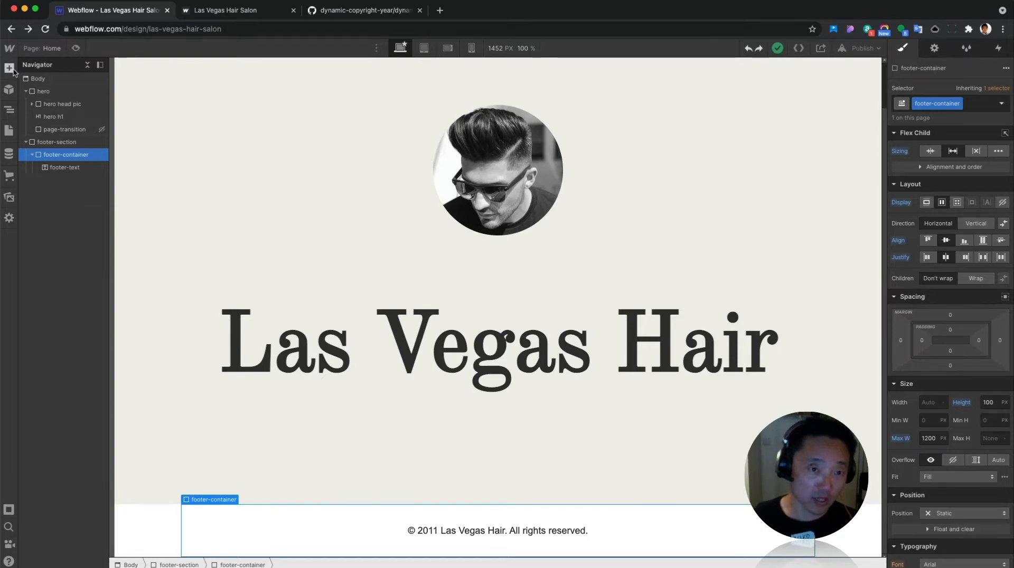
- Drag an HTML Embed element into footer-container, placing it above the footer-text copyright
{"action": "left_click", "coordinate": [9, 68]}
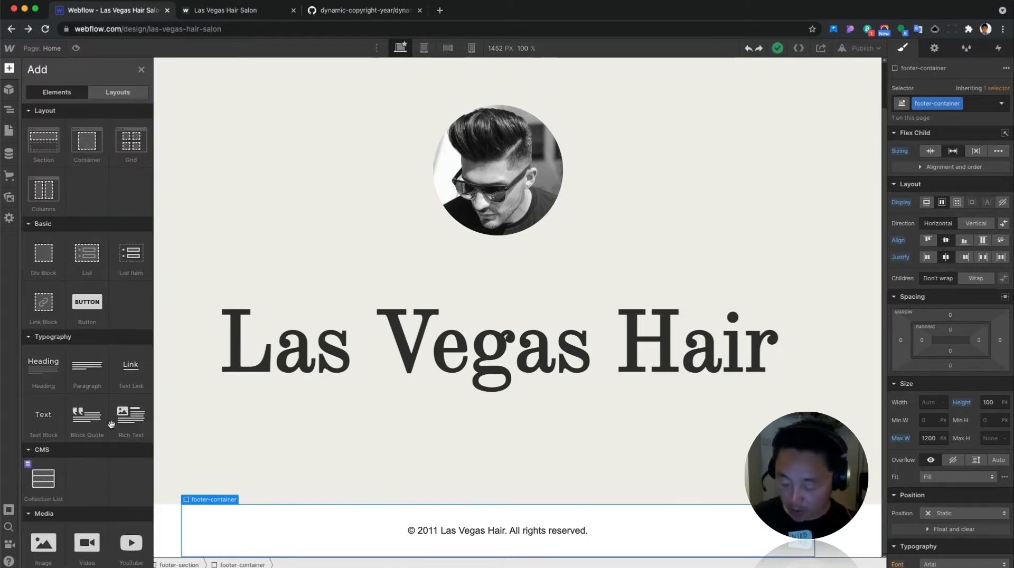
{"action": "scroll", "scroll_direction": "down", "scroll_amount": 3}
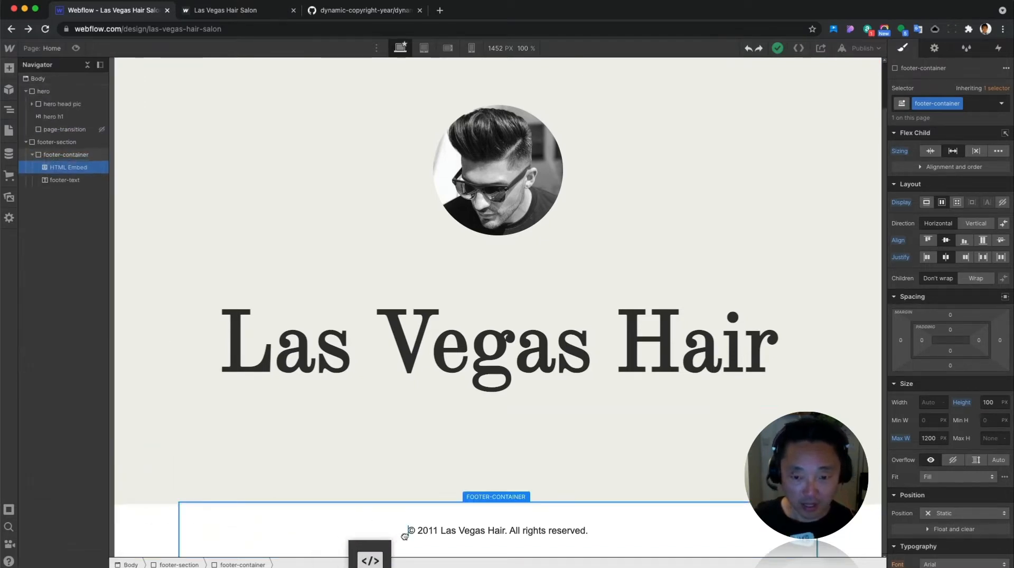
{"action": "left_click", "coordinate": [370, 559]}
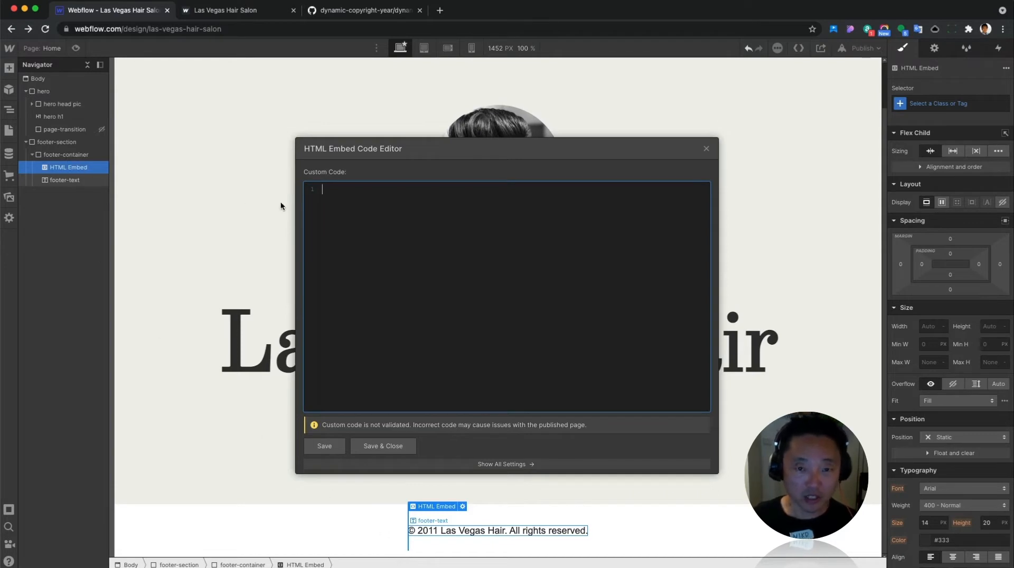
{"action": "mouse_move", "coordinate": [522, 349]}
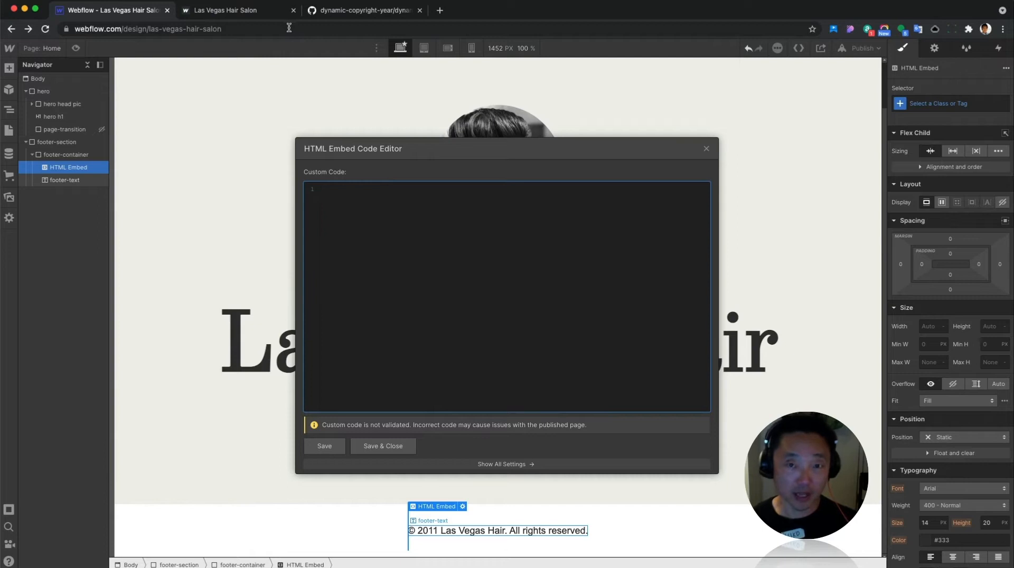
{"action": "mouse_move", "coordinate": [371, 26]}
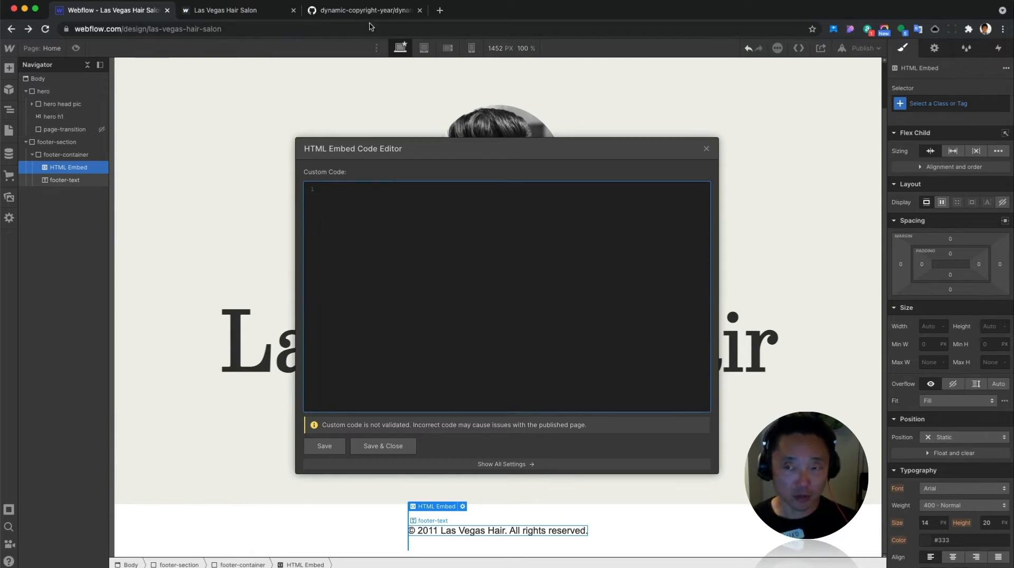
{"action": "left_click", "coordinate": [362, 10]}
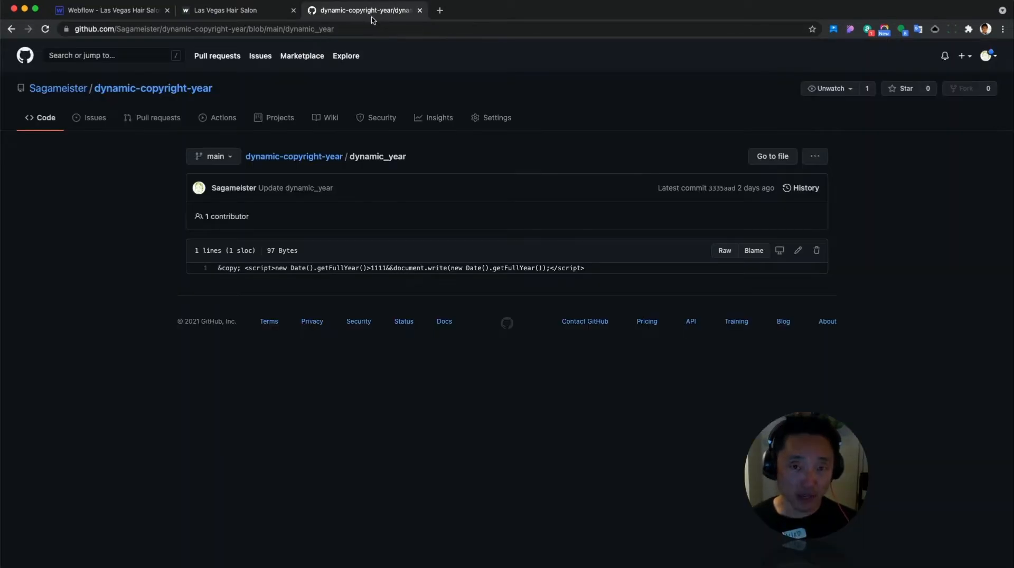
{"action": "mouse_move", "coordinate": [276, 495]}
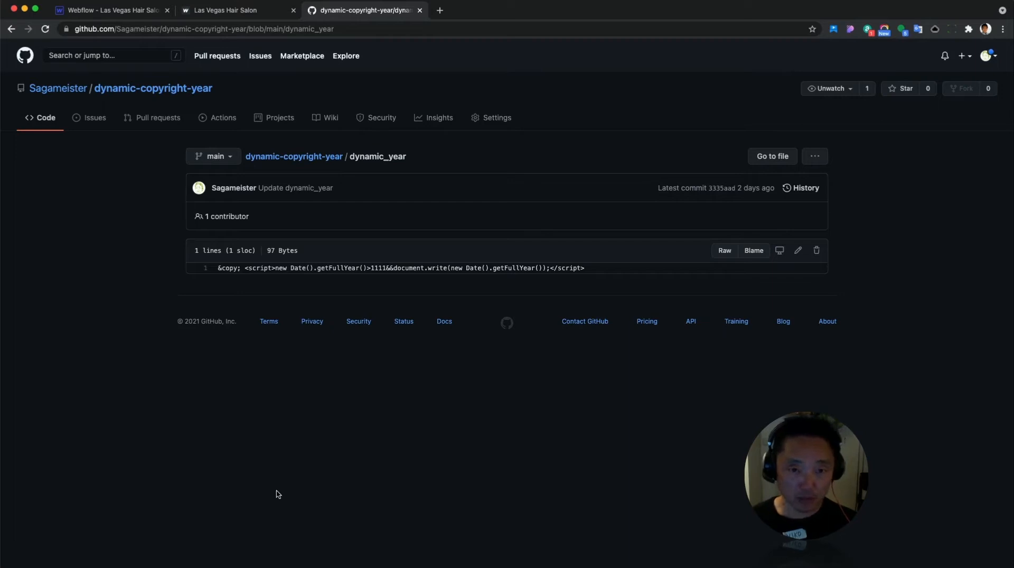
{"action": "mouse_move", "coordinate": [256, 378]}
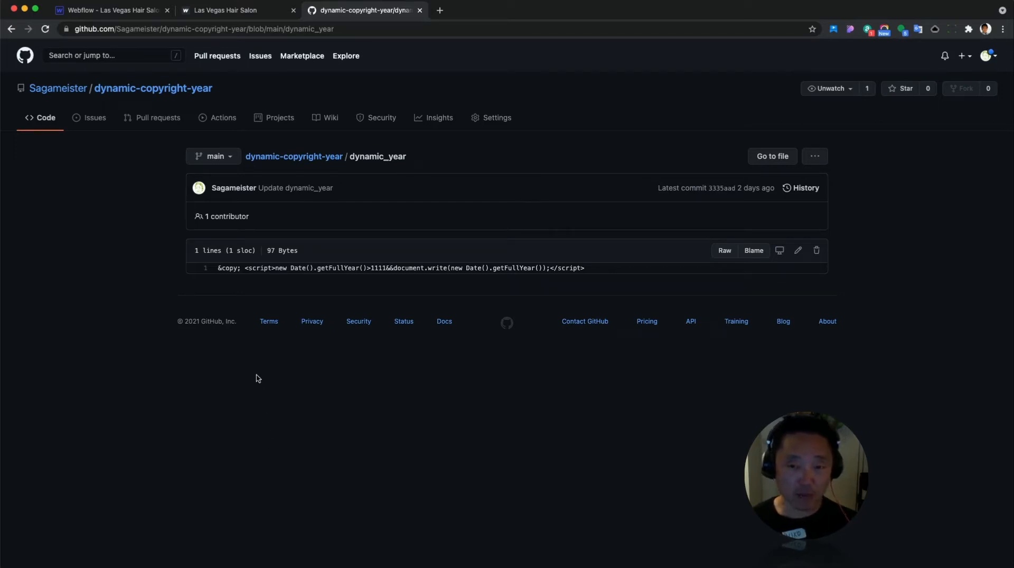
{"action": "mouse_move", "coordinate": [170, 397]}
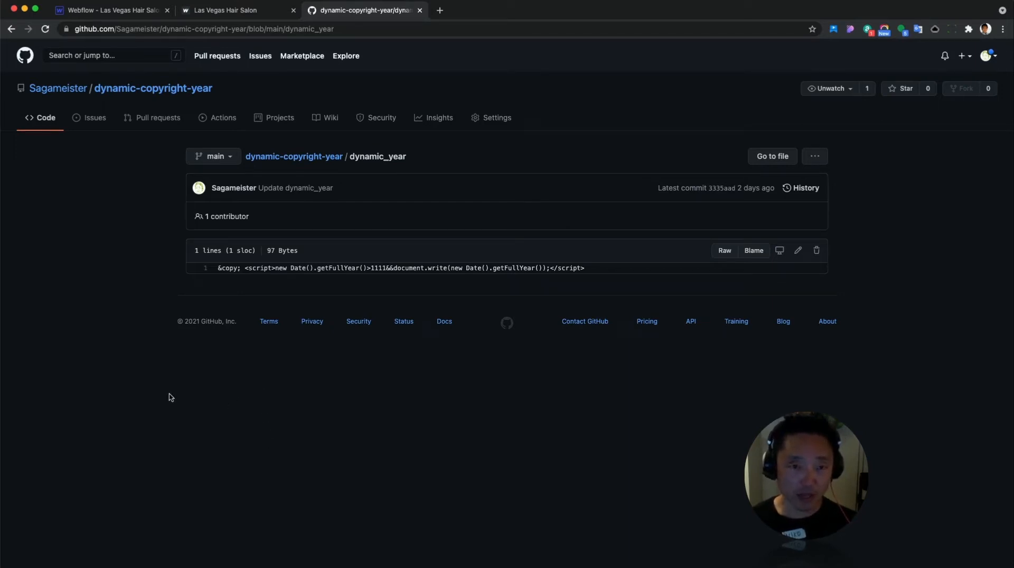
{"action": "left_click", "coordinate": [203, 29]}
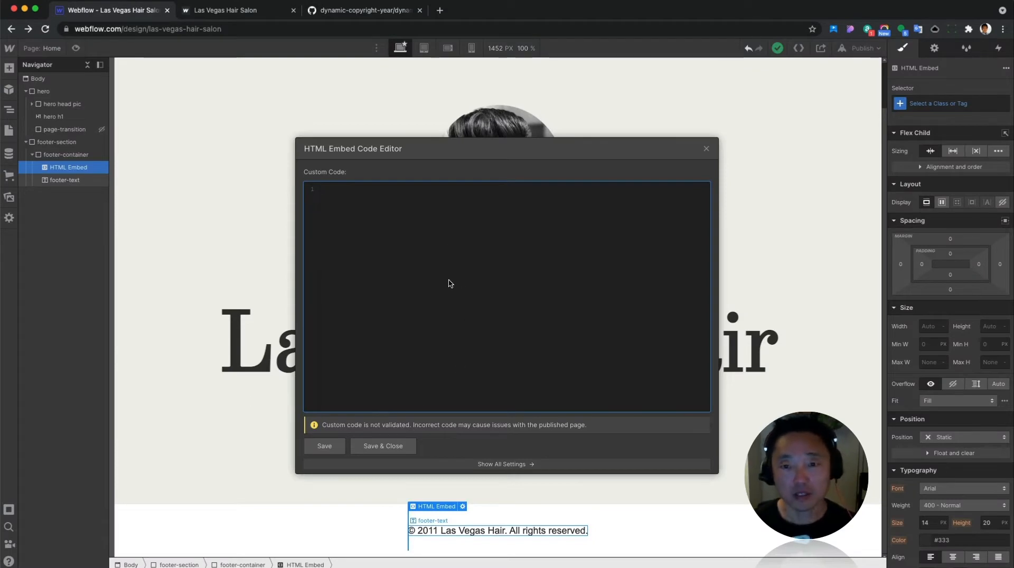
- Save the © new Date().getFullYear() script into the footer HTML Embed
{"action": "type", "text": "&copy; <script>new Date().getFullYear()>1111&&document.write(new Date().getFullYear());</script>"}
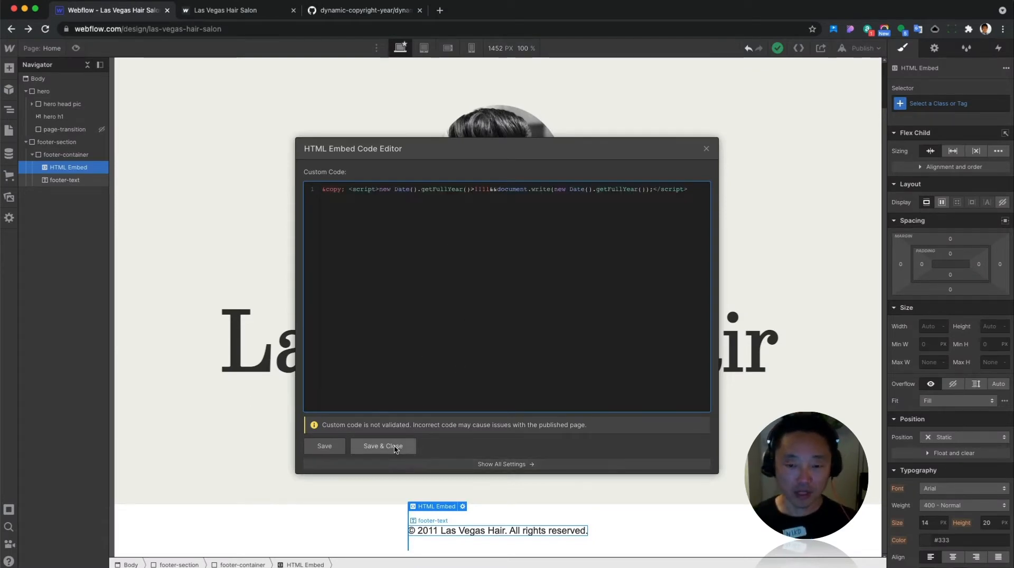
{"action": "left_click", "coordinate": [382, 446]}
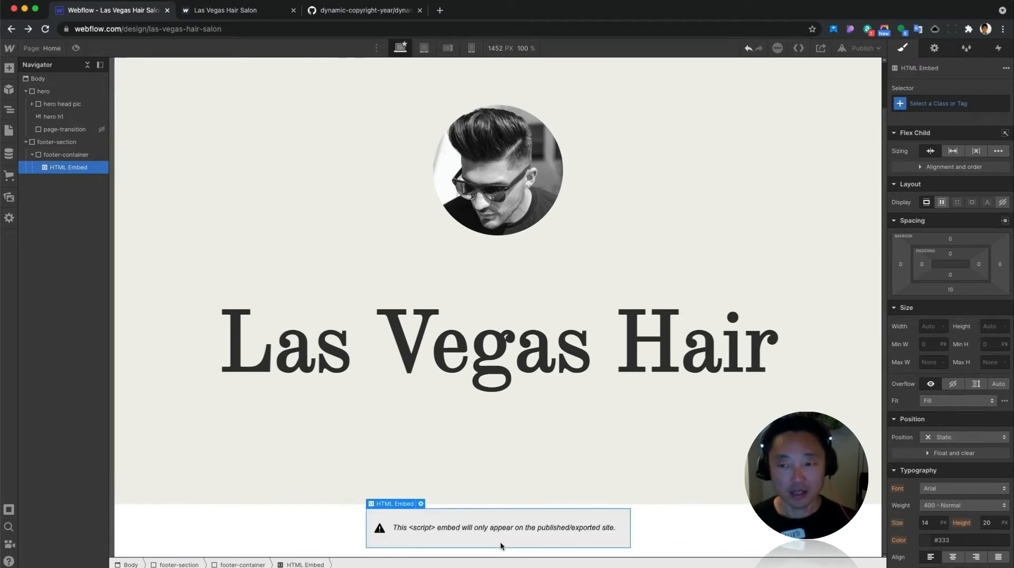
{"action": "left_click", "coordinate": [861, 48]}
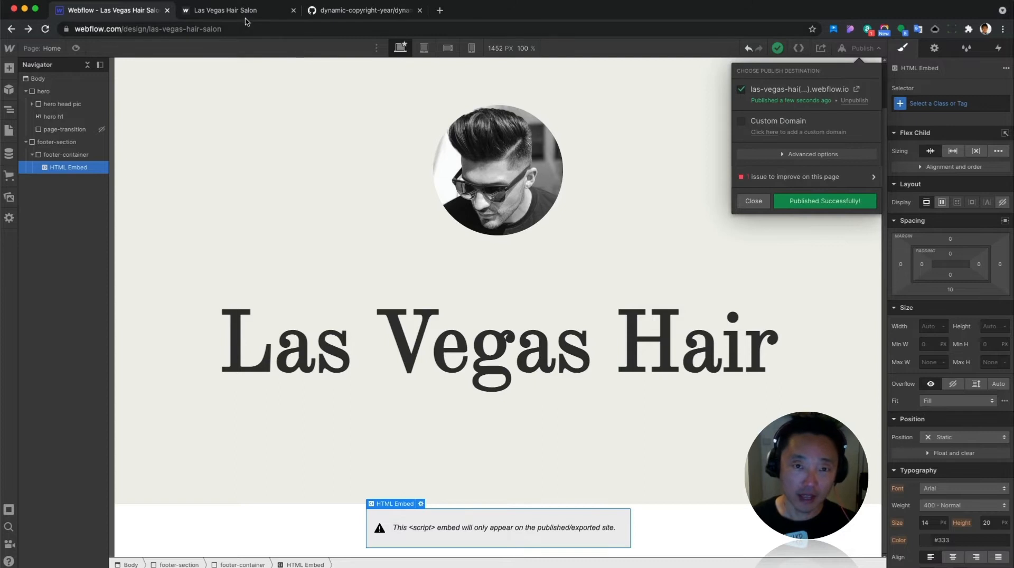
{"action": "left_click", "coordinate": [227, 9]}
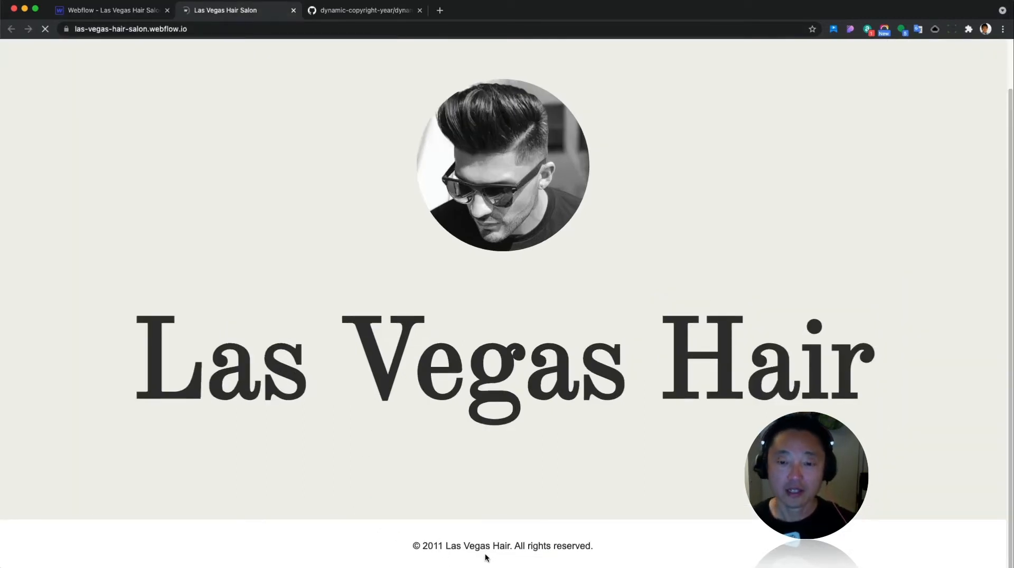
{"action": "left_click", "coordinate": [46, 29]}
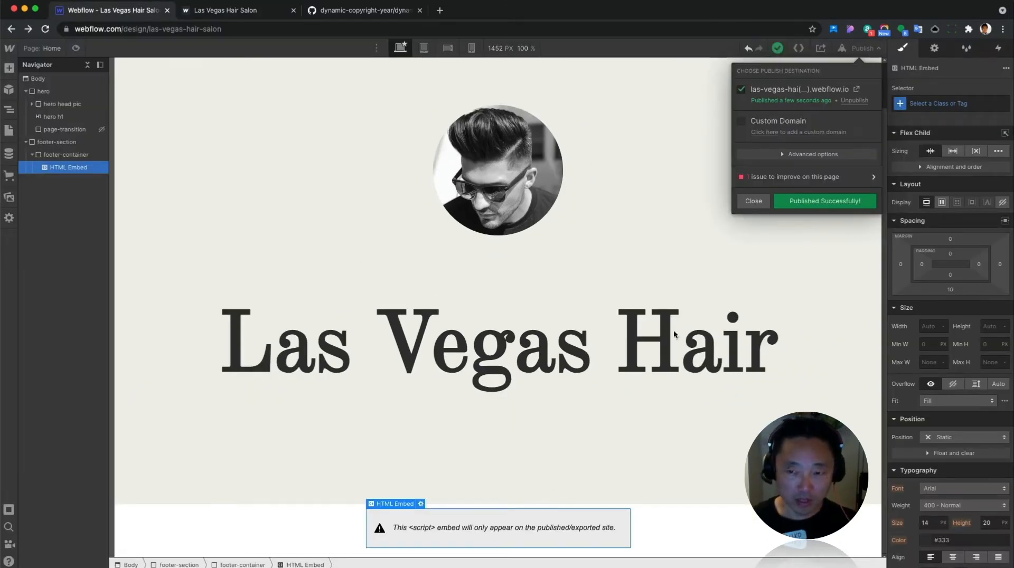
- Add 'Las Vegas Hair. All rights reserved.' after the year script and save the embed
{"action": "left_click", "coordinate": [753, 201]}
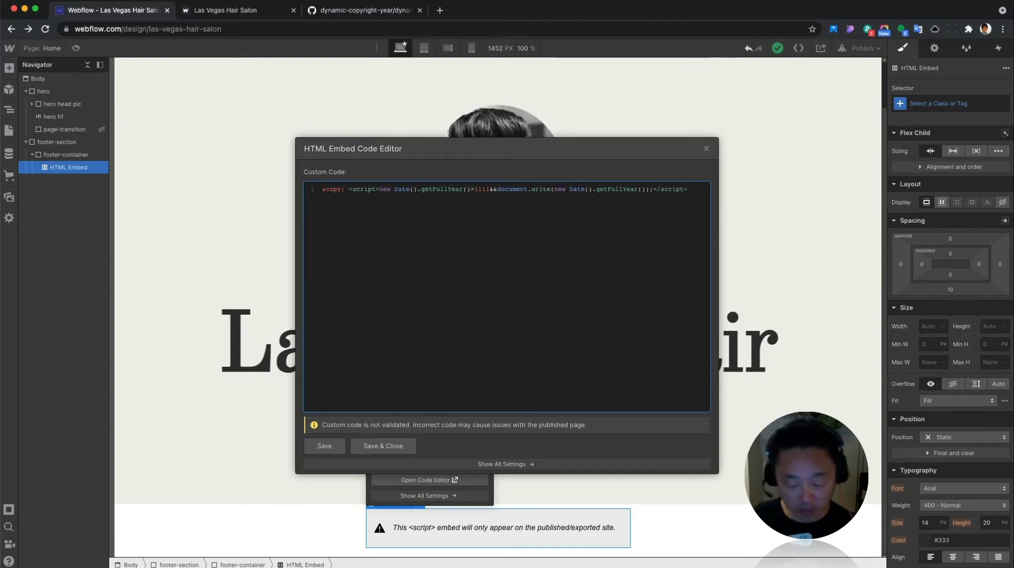
{"action": "type", "text": "Las"}
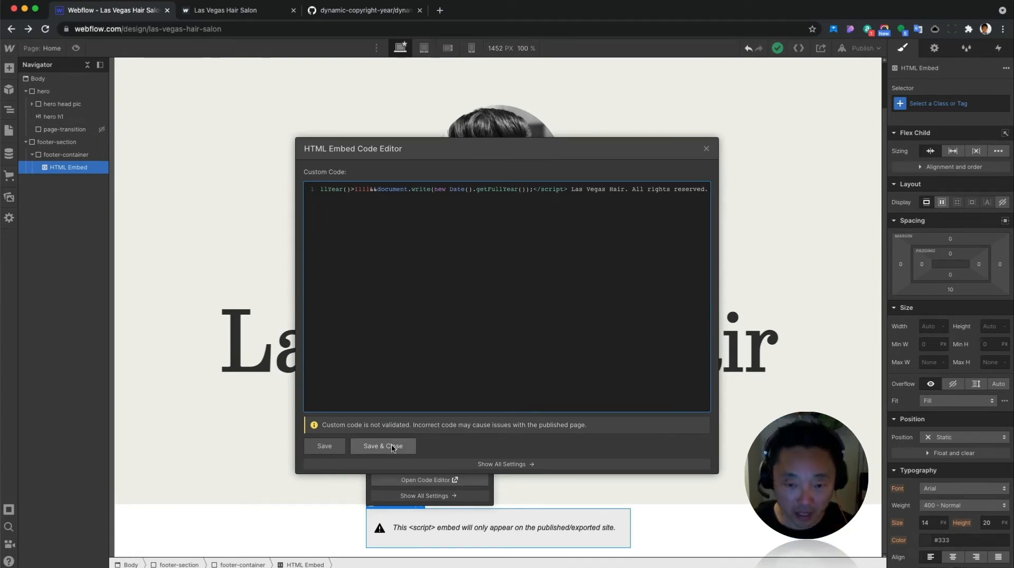
{"action": "left_click", "coordinate": [382, 446]}
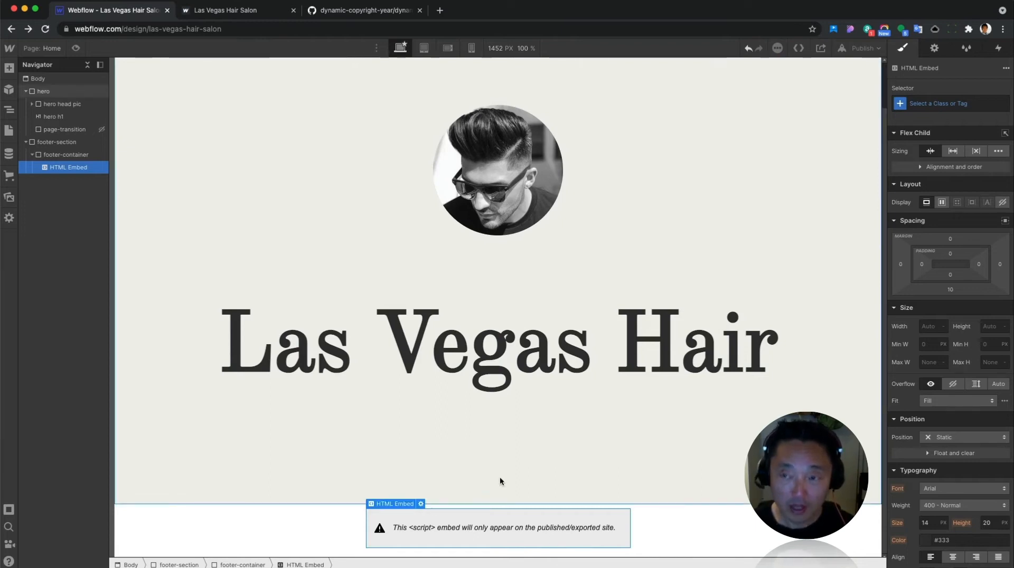
- Publish to the webflow.io domain, check the live footer, then return to the Designer
{"action": "left_click", "coordinate": [861, 48]}
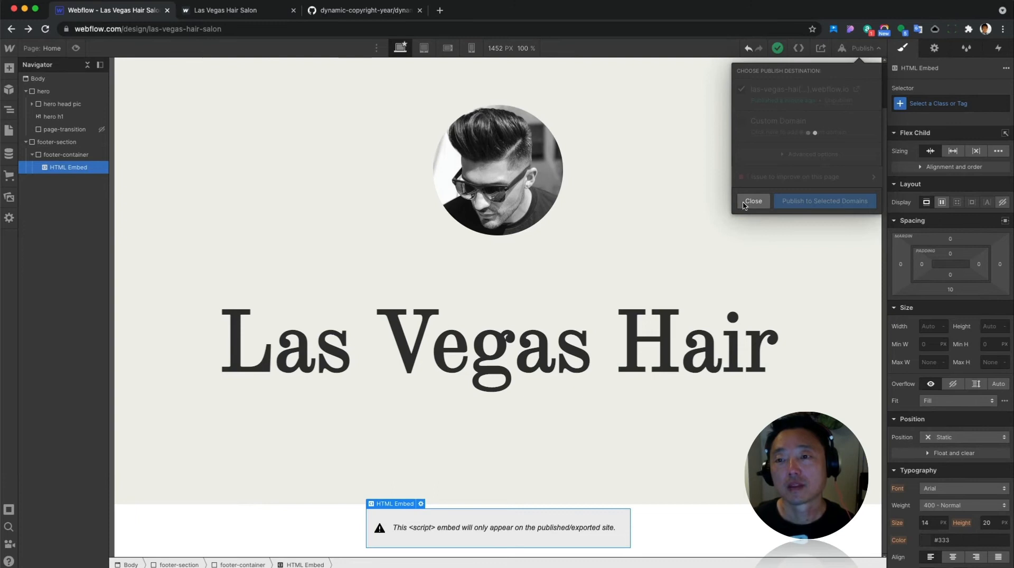
{"action": "left_click", "coordinate": [752, 201]}
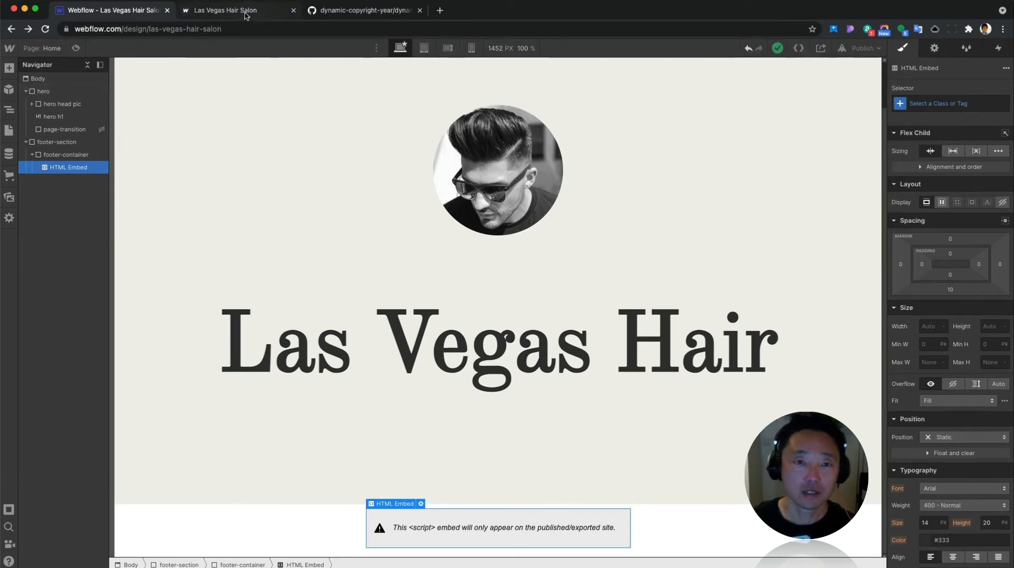
{"action": "left_click", "coordinate": [225, 9]}
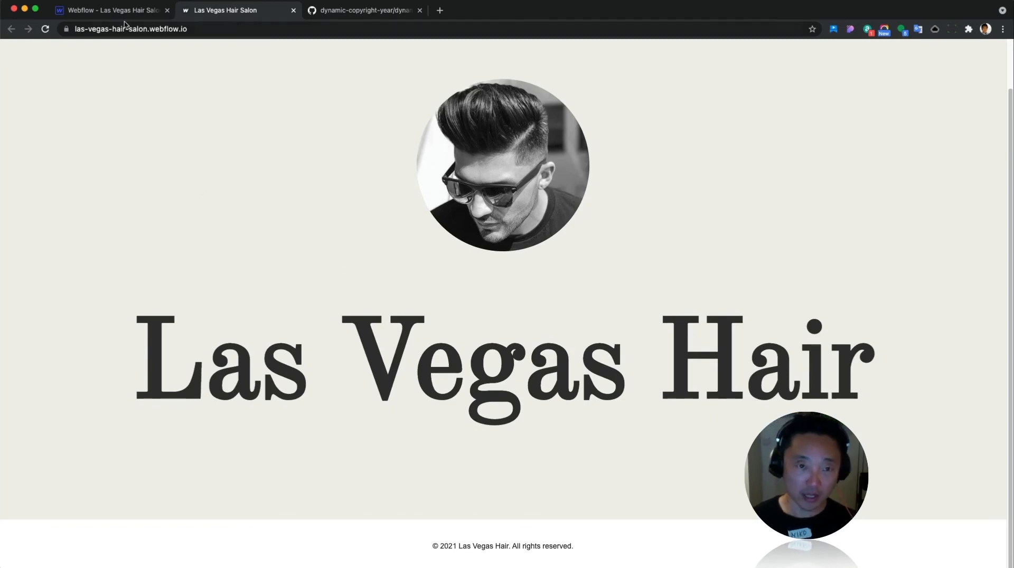
{"action": "left_click", "coordinate": [110, 10]}
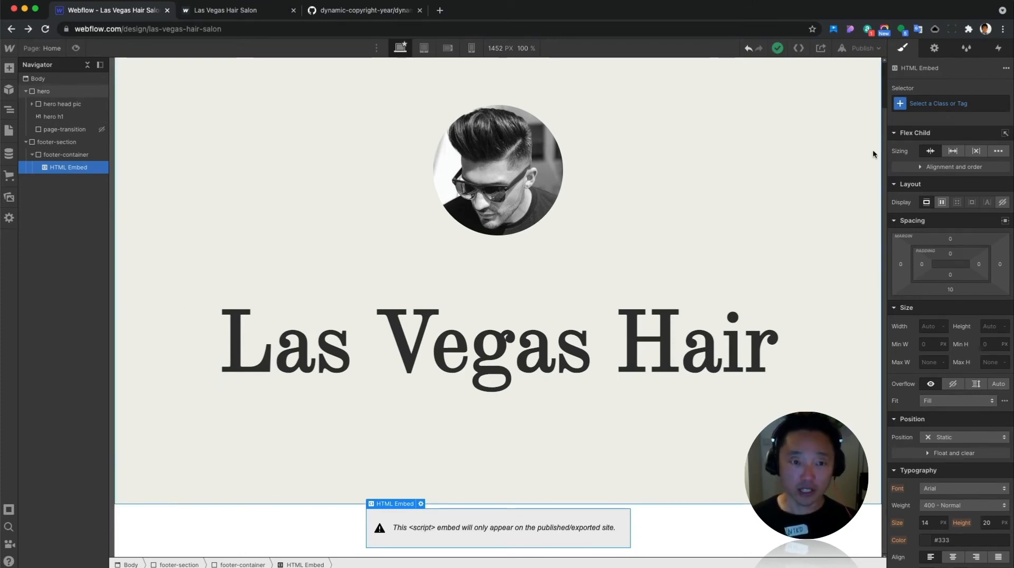
- Apply the existing footer-text class to the footer embed
{"action": "left_click", "coordinate": [948, 103]}
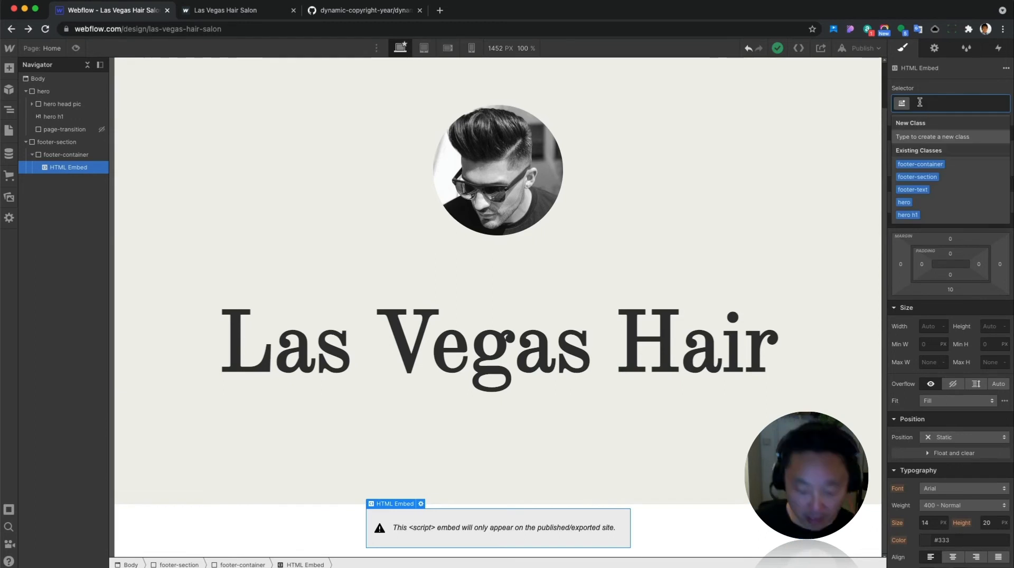
{"action": "type", "text": "footer-"}
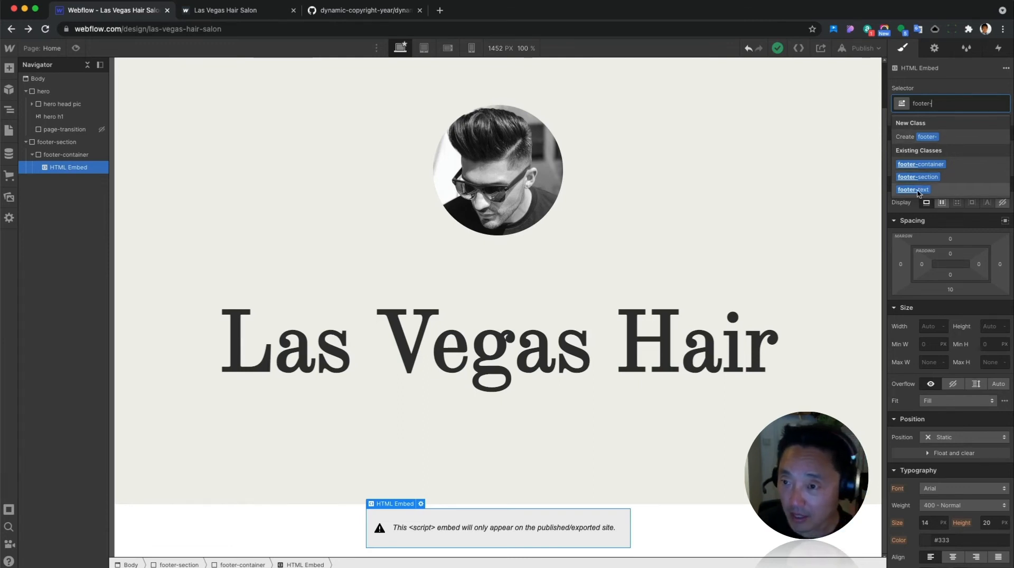
{"action": "left_click", "coordinate": [913, 190]}
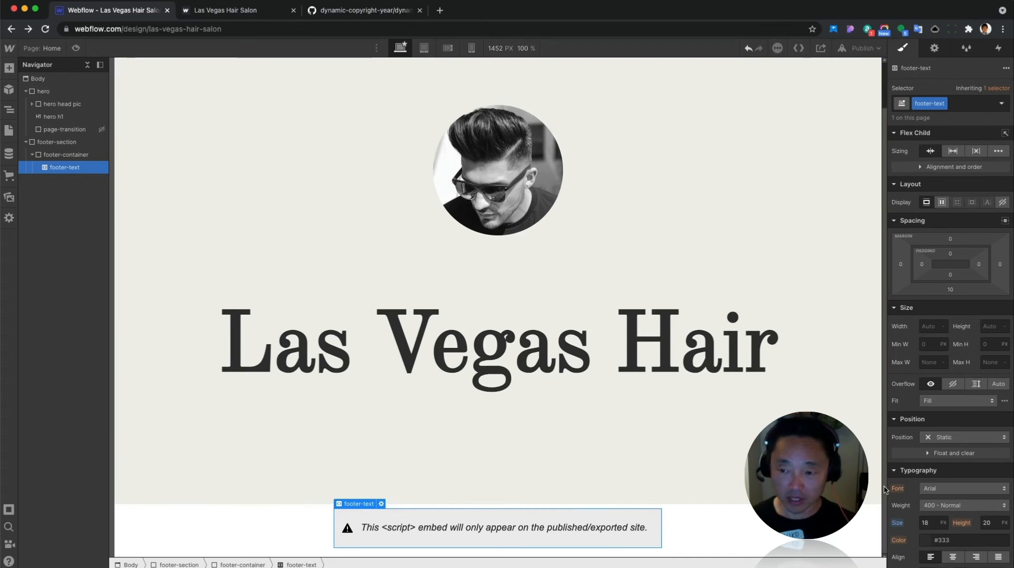
- Set the embed's font size and line height to 22 px
{"action": "left_click", "coordinate": [926, 523]}
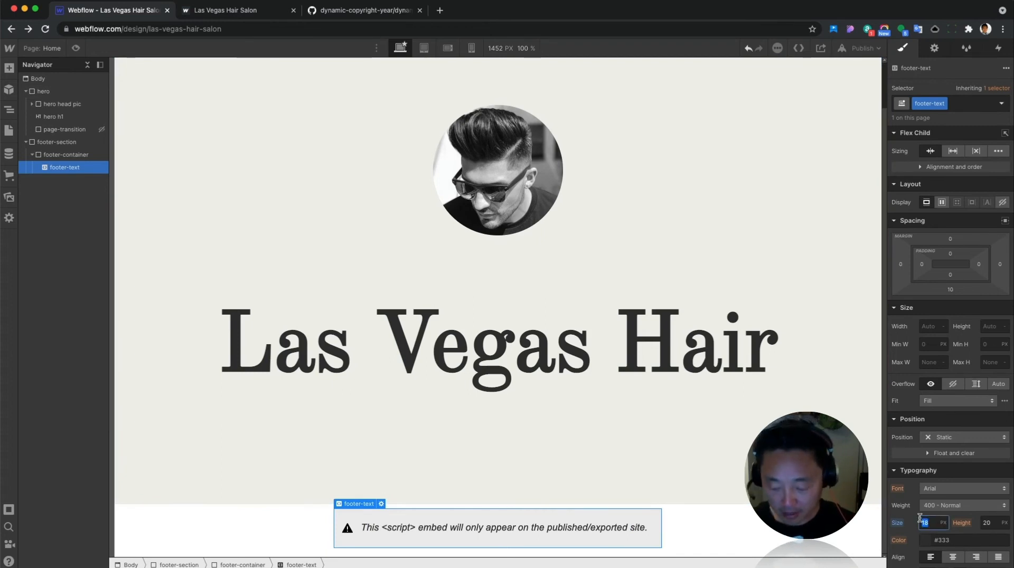
{"action": "type", "text": "22"}
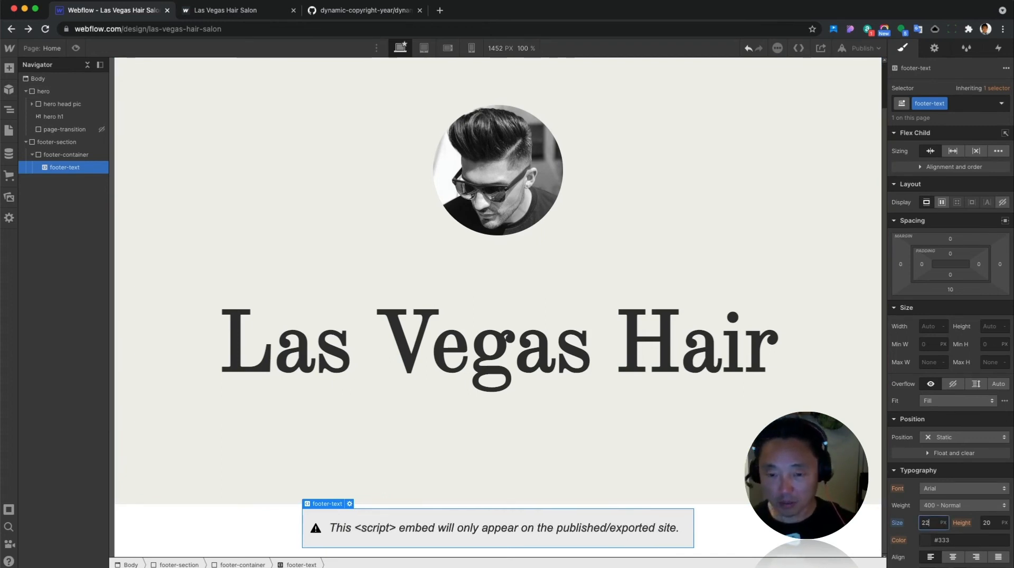
{"action": "left_click", "coordinate": [991, 523]}
{"action": "type", "text": "22"}
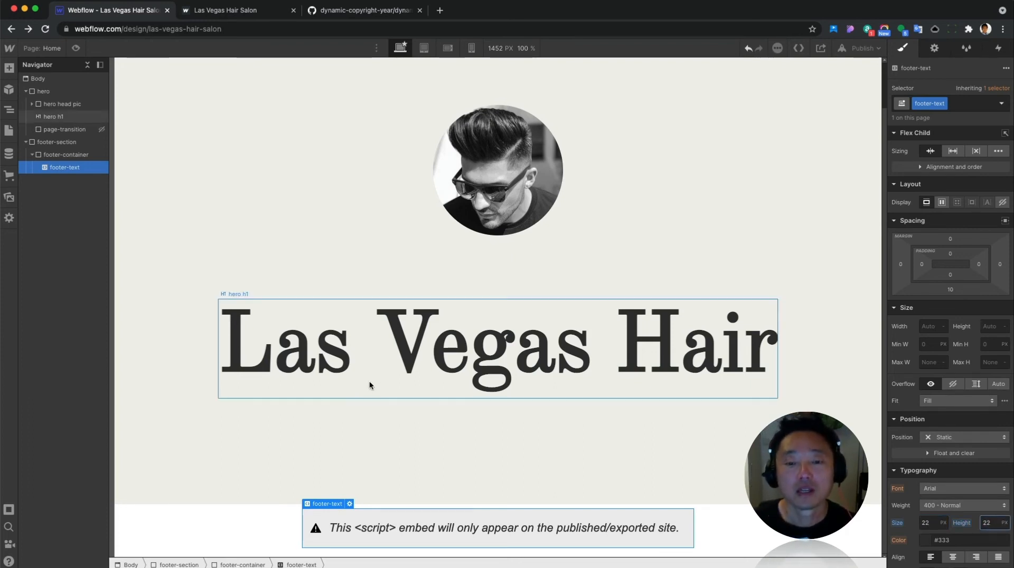
{"action": "mouse_move", "coordinate": [862, 48]}
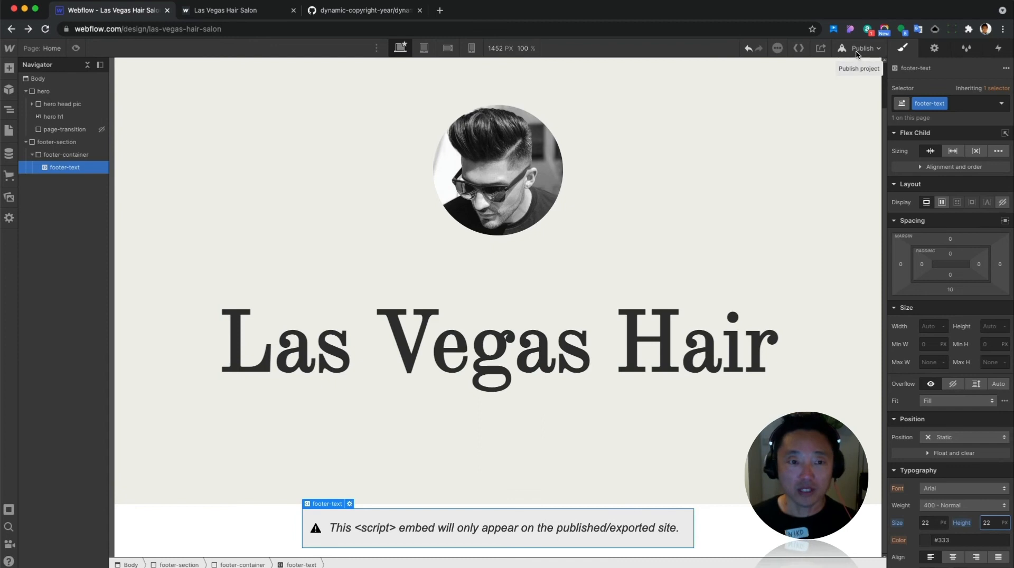
- Republish to the webflow.io domain and view the restyled © 2021 footer live
{"action": "left_click", "coordinate": [861, 48]}
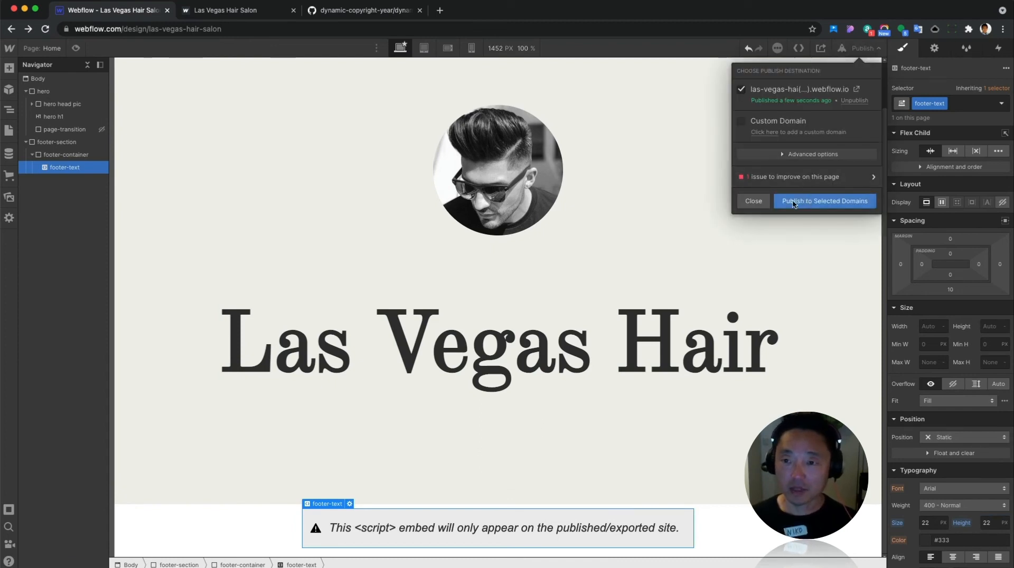
{"action": "left_click", "coordinate": [824, 202]}
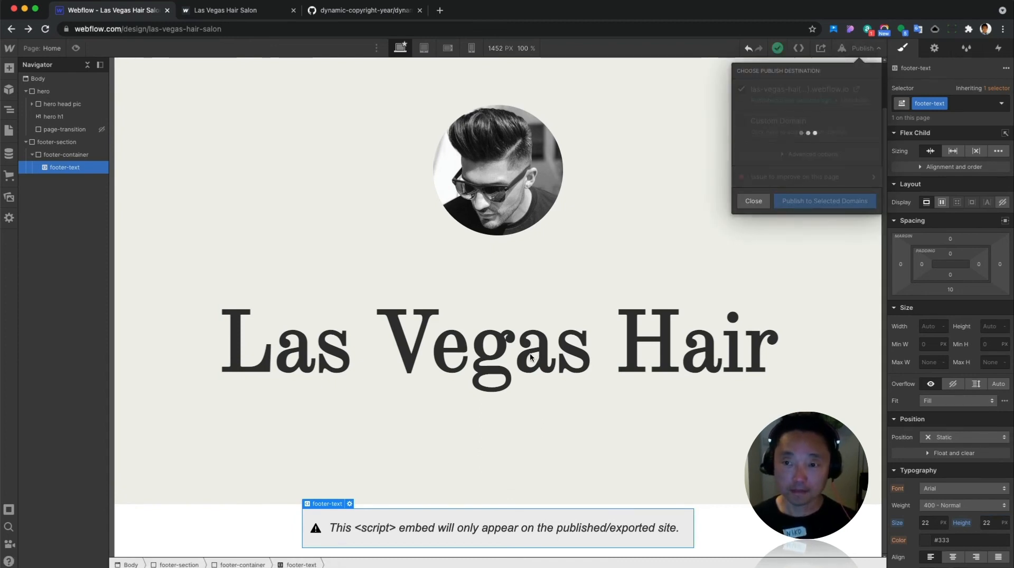
{"action": "left_click", "coordinate": [824, 202]}
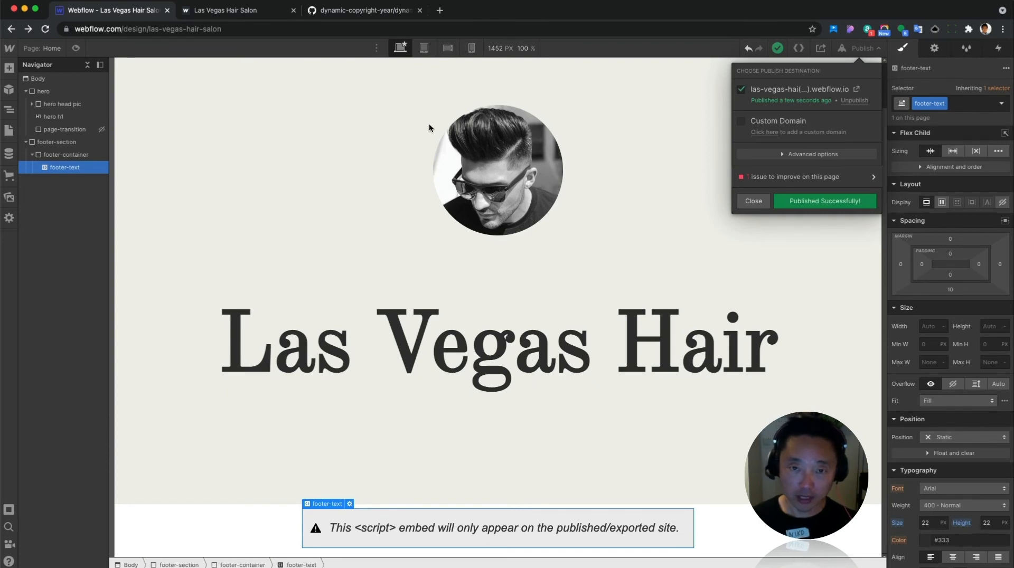
{"action": "left_click", "coordinate": [238, 9]}
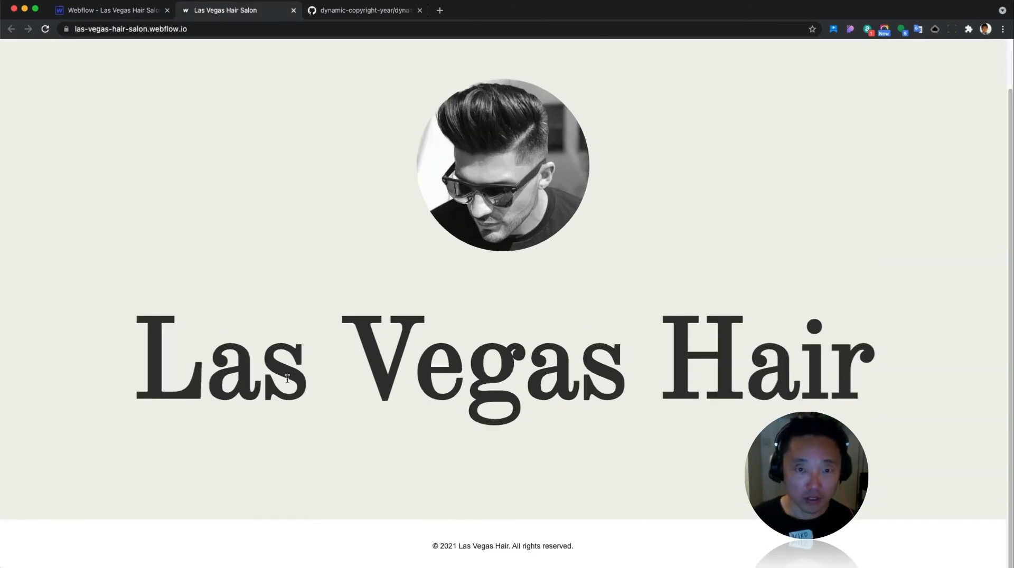